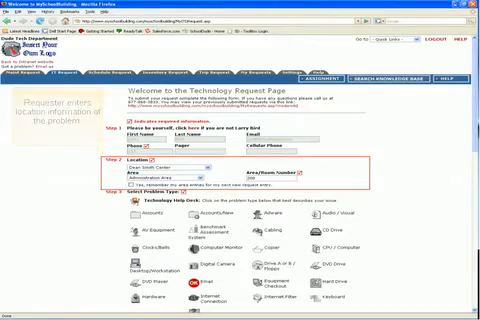
Step: Select an incident from the list to show its detail form with status and assignment fields
scroll(down, 3)
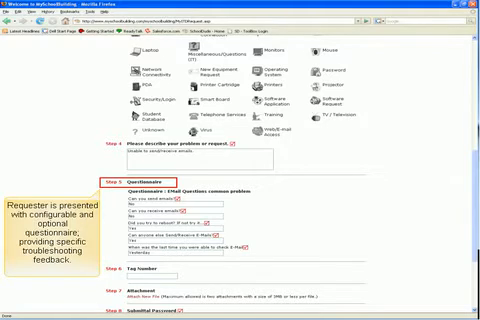
scroll(down, 3)
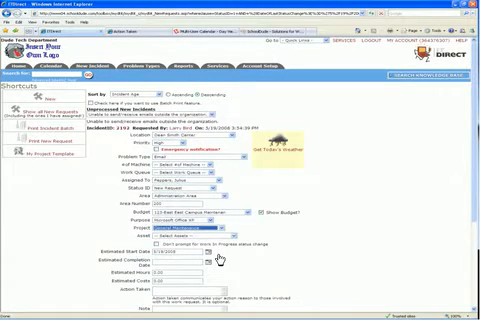
click(180, 236)
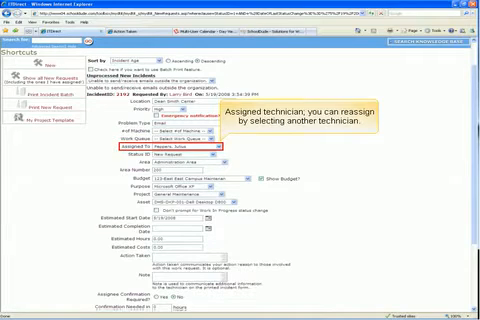
scroll(down, 3)
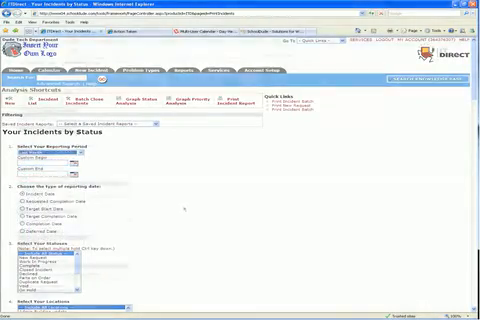
Step: Scroll through the Your Incidents by Status report
scroll(down, 3)
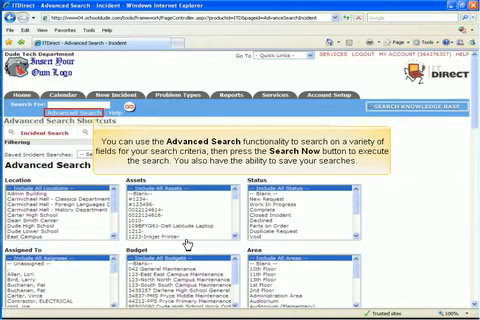
Step: Choose Incidents > Advanced Search to reach the location, room and status criteria
click(56, 224)
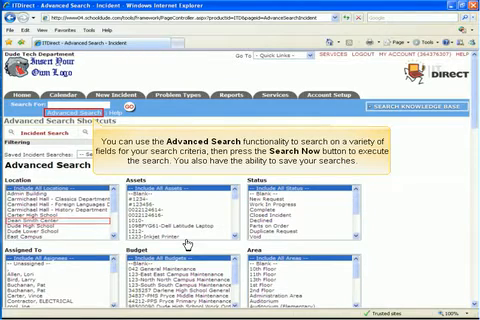